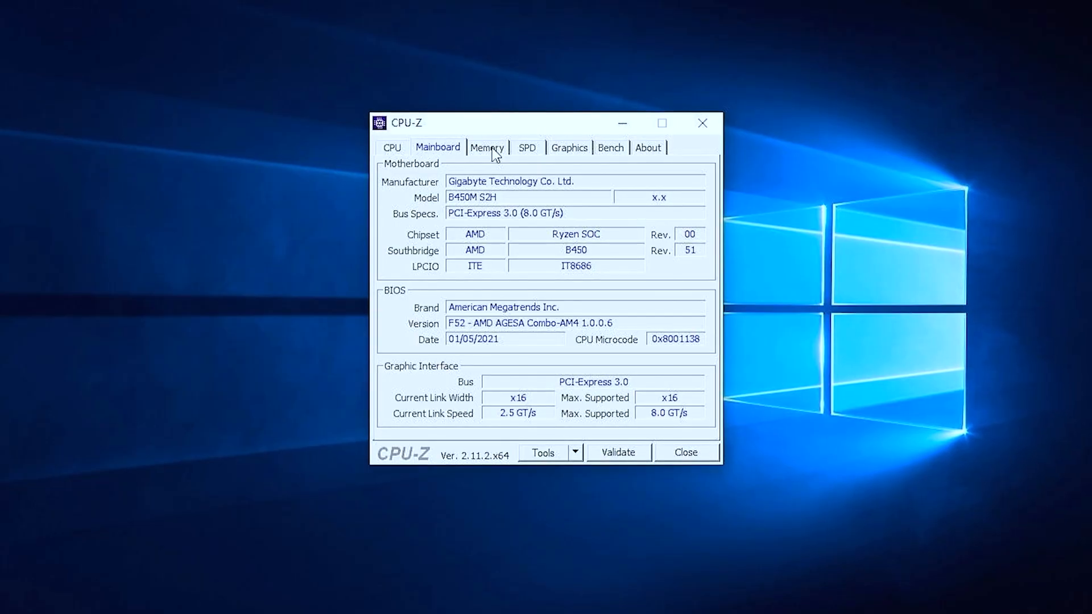
Step: Close the Shadow of the Tomb Raider settings and play the jungle village with the overlay at ~40 FPS
{"action": "left_click", "coordinate": [488, 149]}
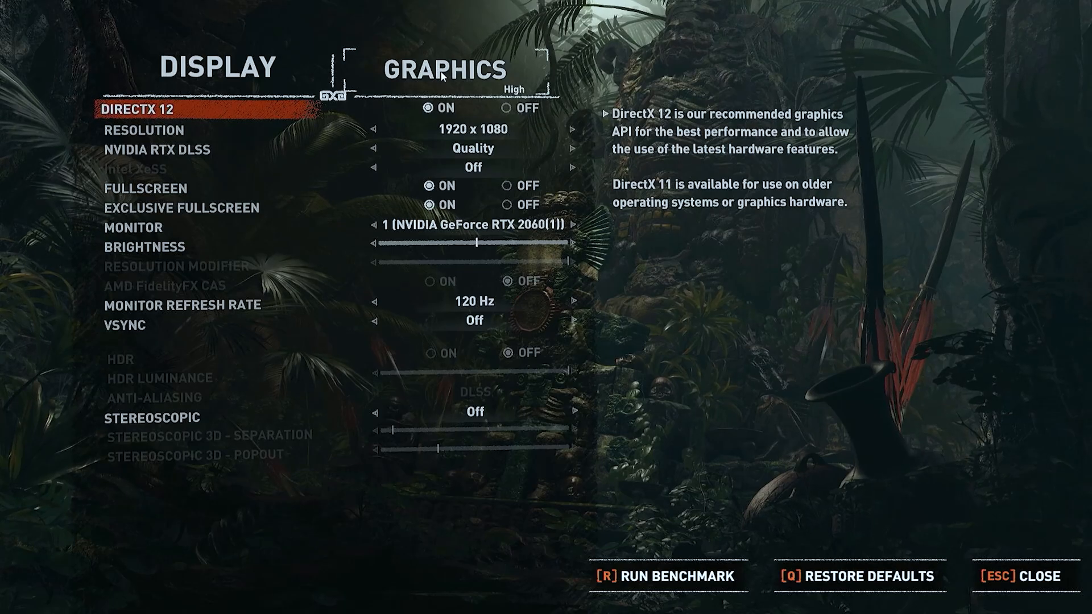
{"action": "left_click", "coordinate": [443, 68]}
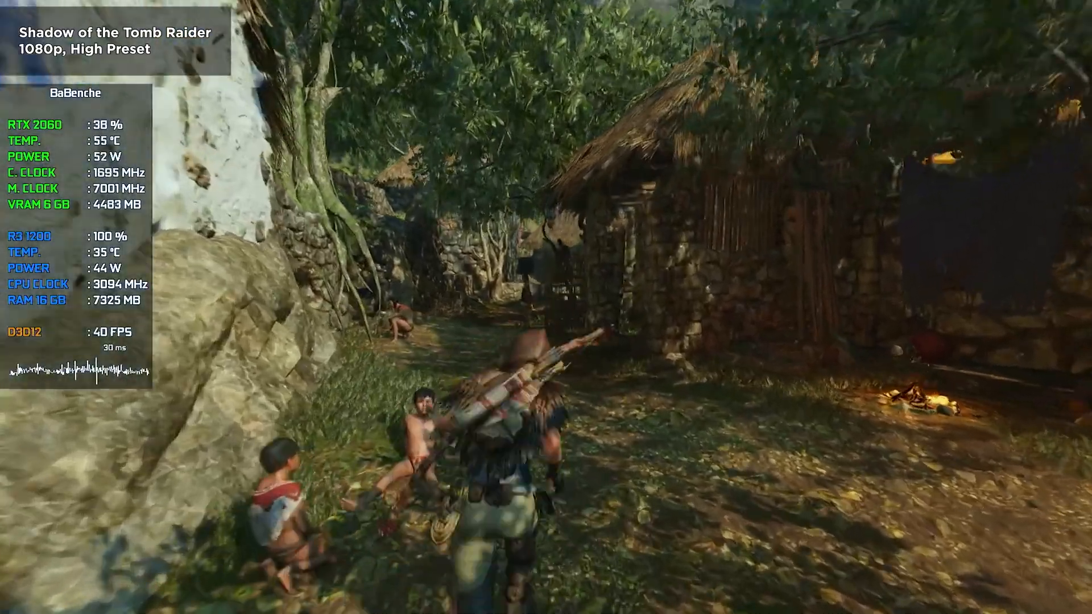
{"action": "mouse_move", "coordinate": [545, 307]}
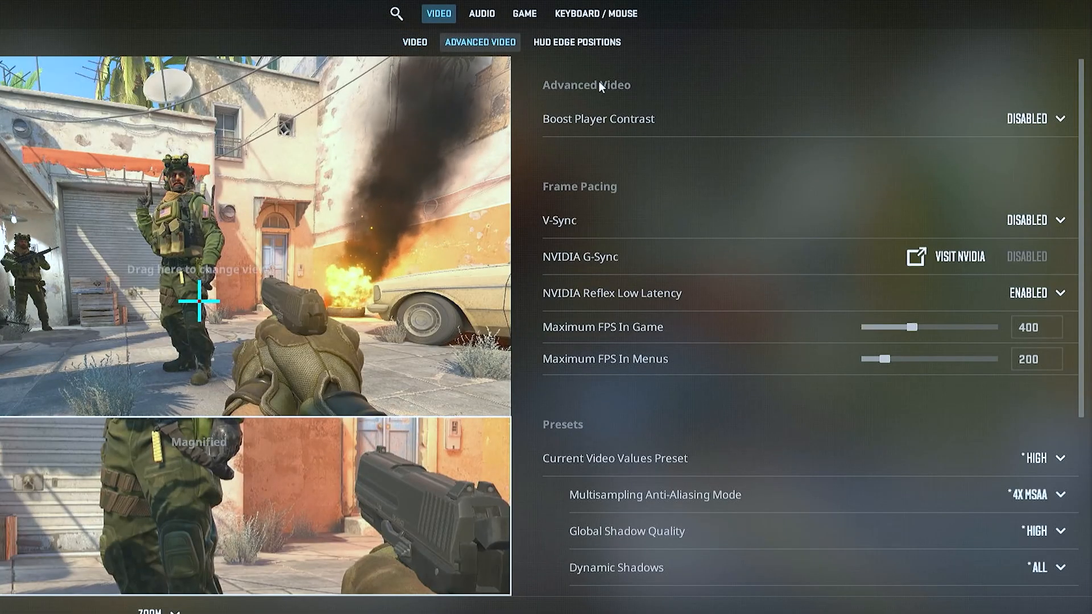
Step: Scroll through Counter-Strike 2's Advanced Video options: High preset, 4x MSAA, V-Sync off
{"action": "scroll", "scroll_direction": "down", "scroll_amount": 3}
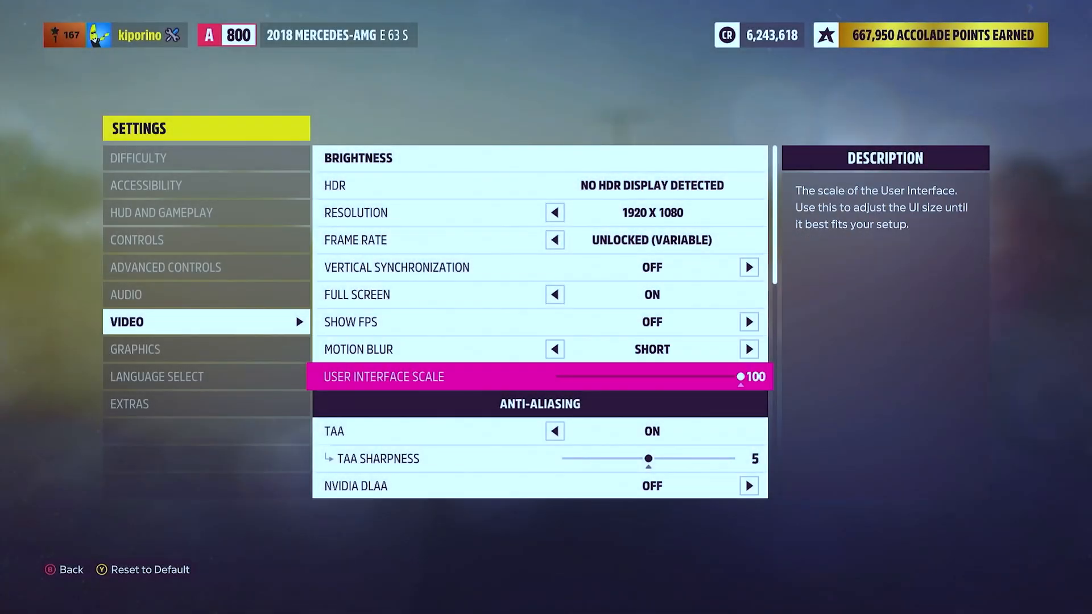
Step: Scroll Forza Horizon 5's Video settings, then drive the Nissan Tsuru around the festival arena at ~62 FPS
{"action": "scroll", "scroll_direction": "down", "scroll_amount": 3}
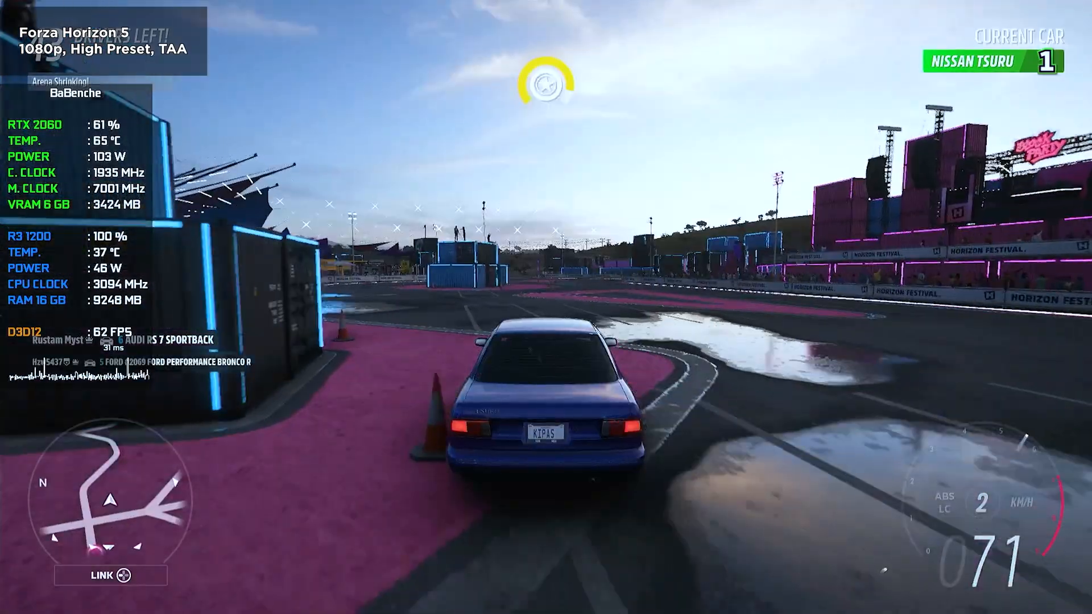
{"action": "key", "text": "w"}
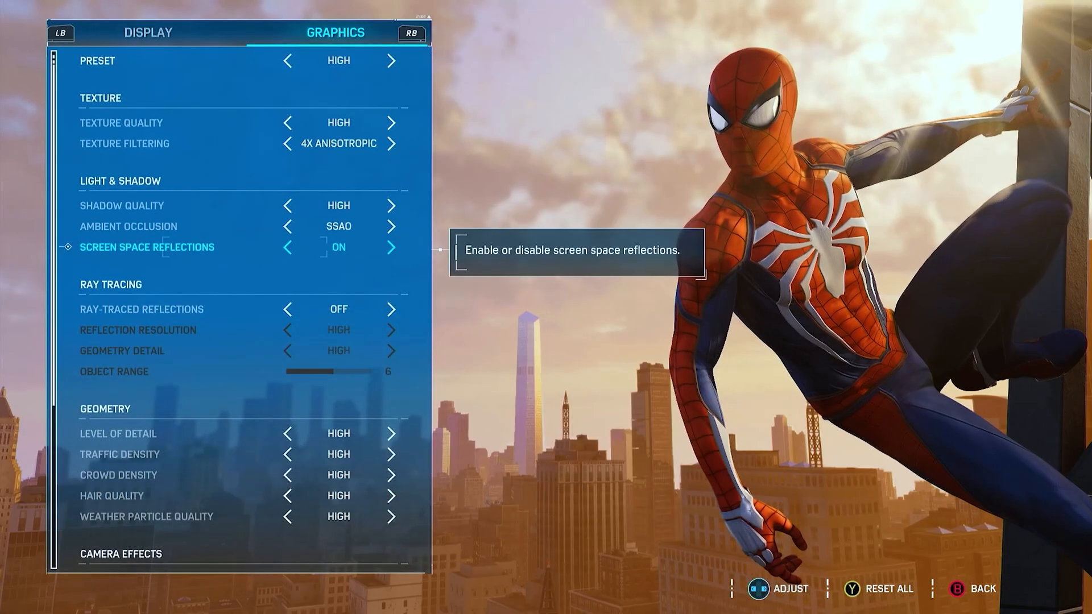
Step: Scroll Spider-Man Remastered's Graphics tab from the High preset down to Camera Effects
{"action": "scroll", "scroll_direction": "down", "scroll_amount": 3}
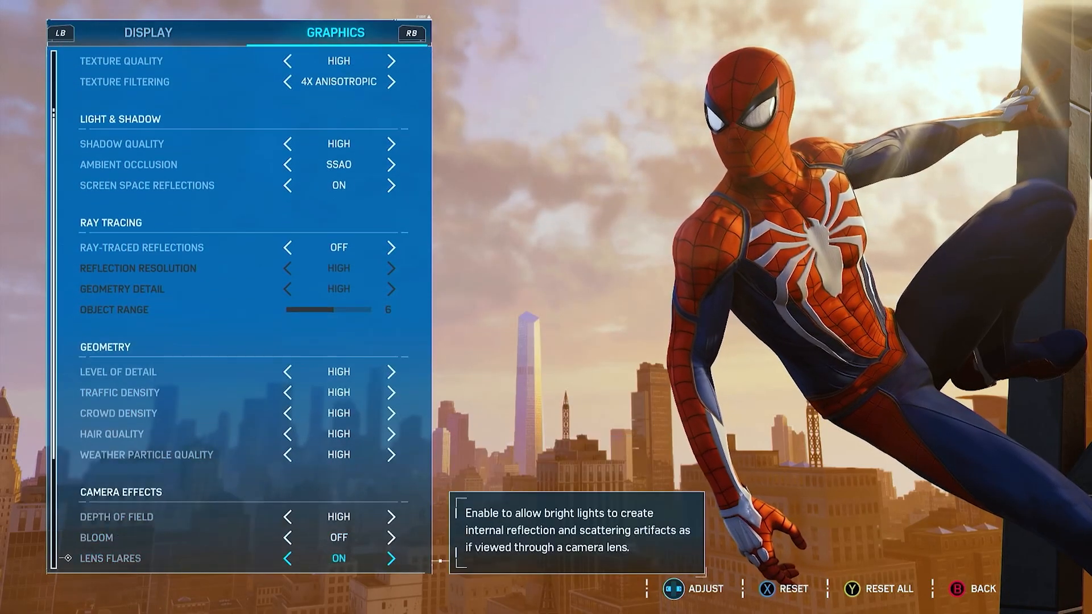
{"action": "scroll", "scroll_direction": "down", "scroll_amount": 3}
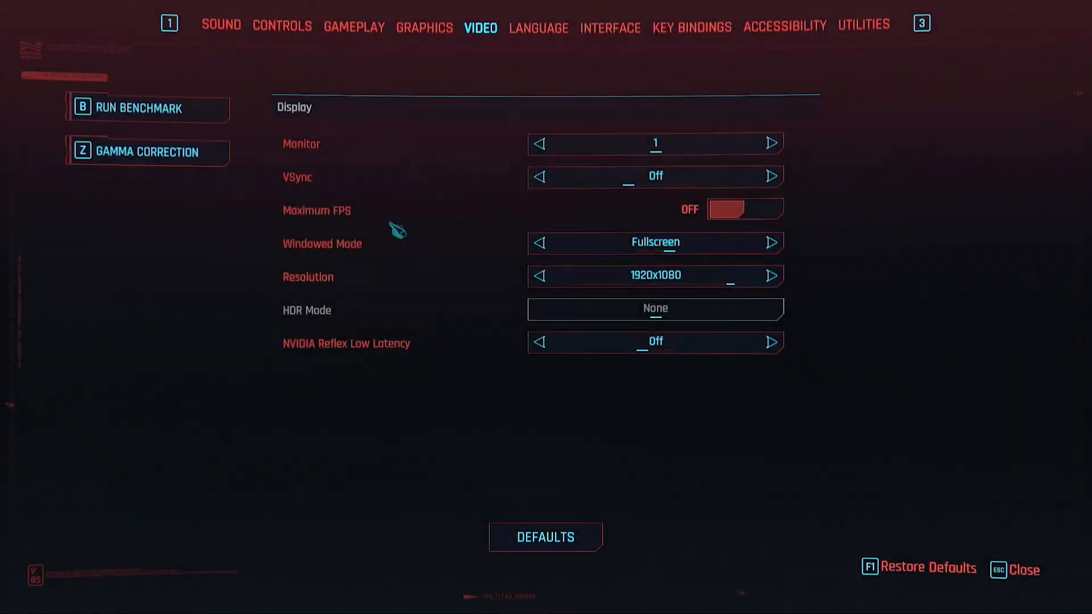
Step: Review Cyberpunk 2077's Graphics tab: Custom preset, DLSS Quality, ray tracing off, High shadows
{"action": "left_click", "coordinate": [424, 27]}
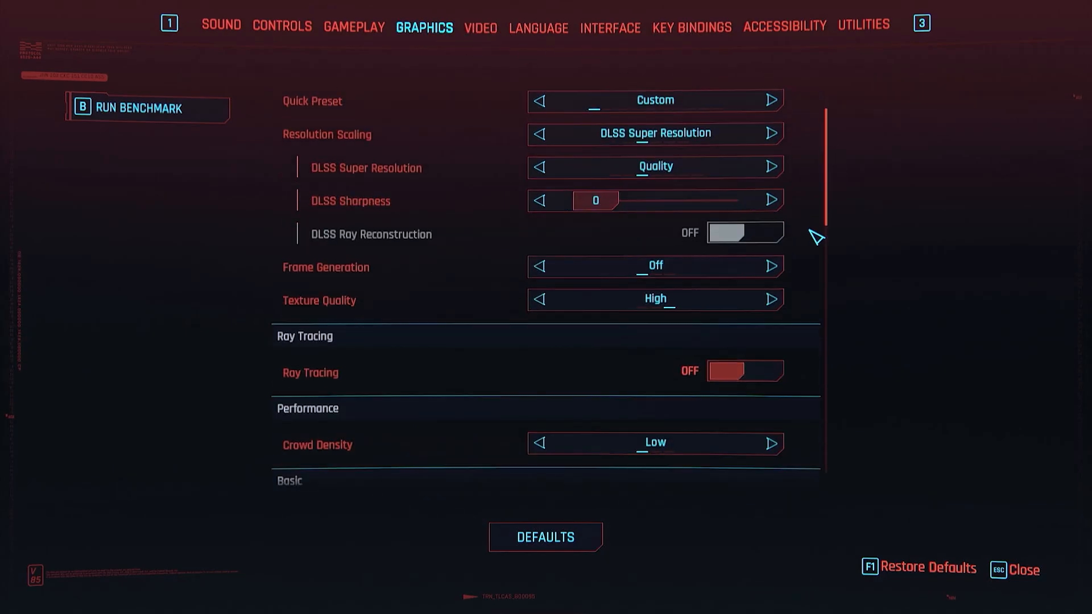
{"action": "scroll", "scroll_direction": "down", "scroll_amount": 3}
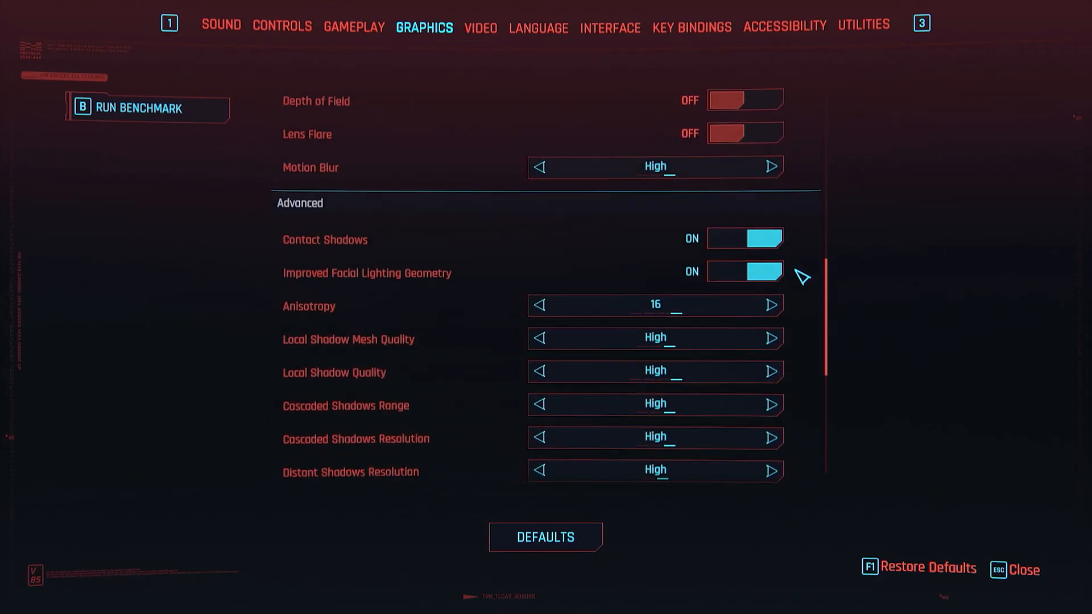
{"action": "left_click", "coordinate": [138, 108]}
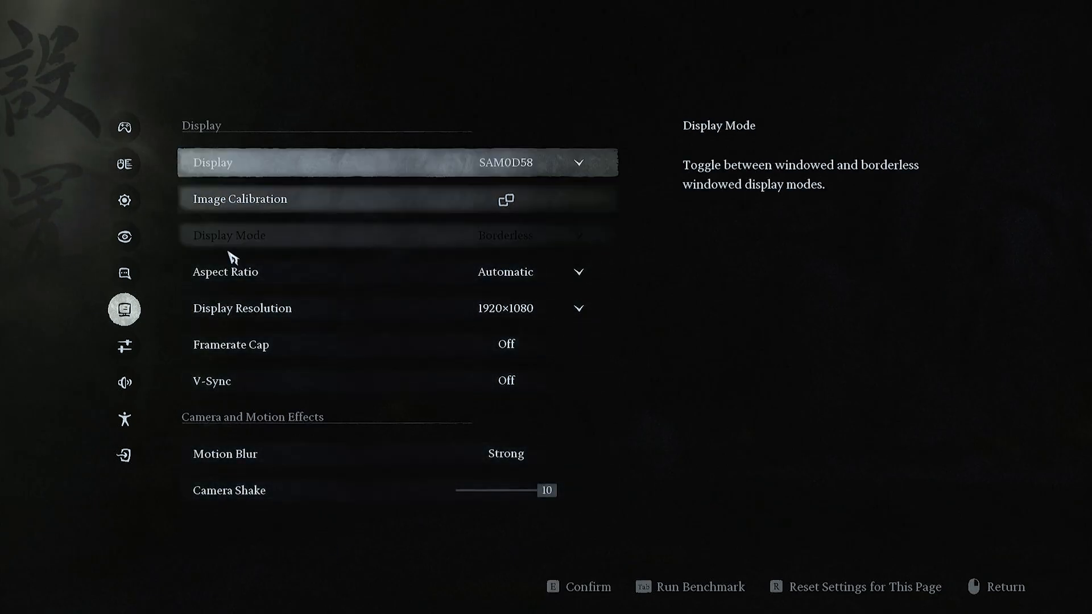
Step: Show Black Myth: Wukong's graphics page: DLSS super resolution 65, full ray tracing off, Medium quality
{"action": "left_click", "coordinate": [123, 346]}
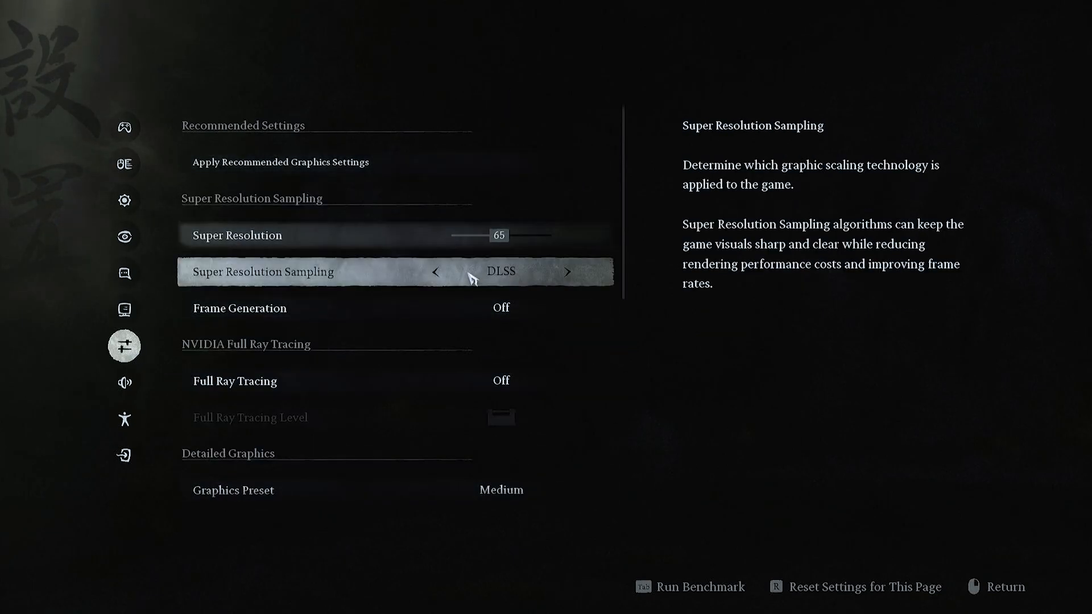
{"action": "scroll", "scroll_direction": "down", "scroll_amount": 3}
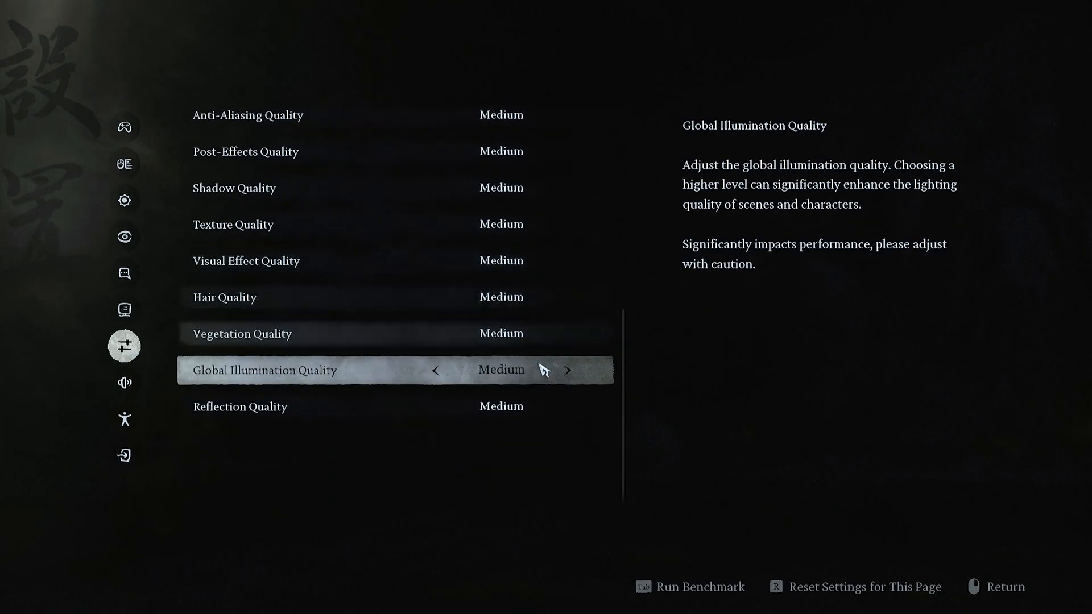